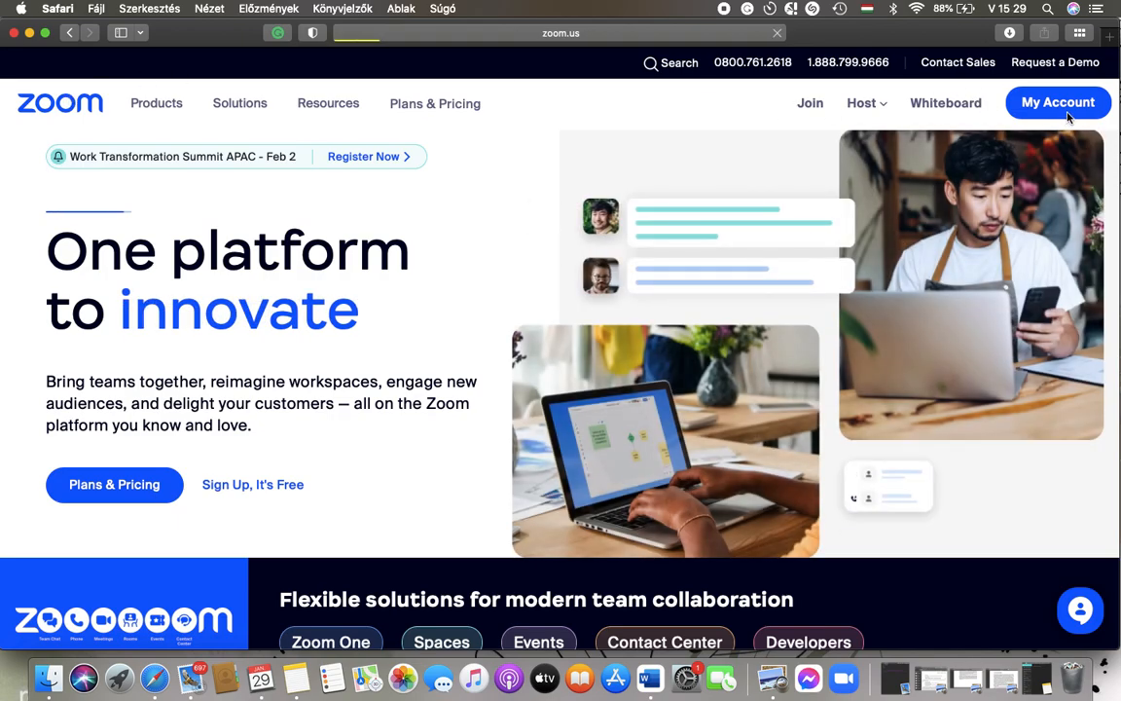
# Go to the signed-in account's profile page via My Account on zoom.us.
pyautogui.click(1058, 102)
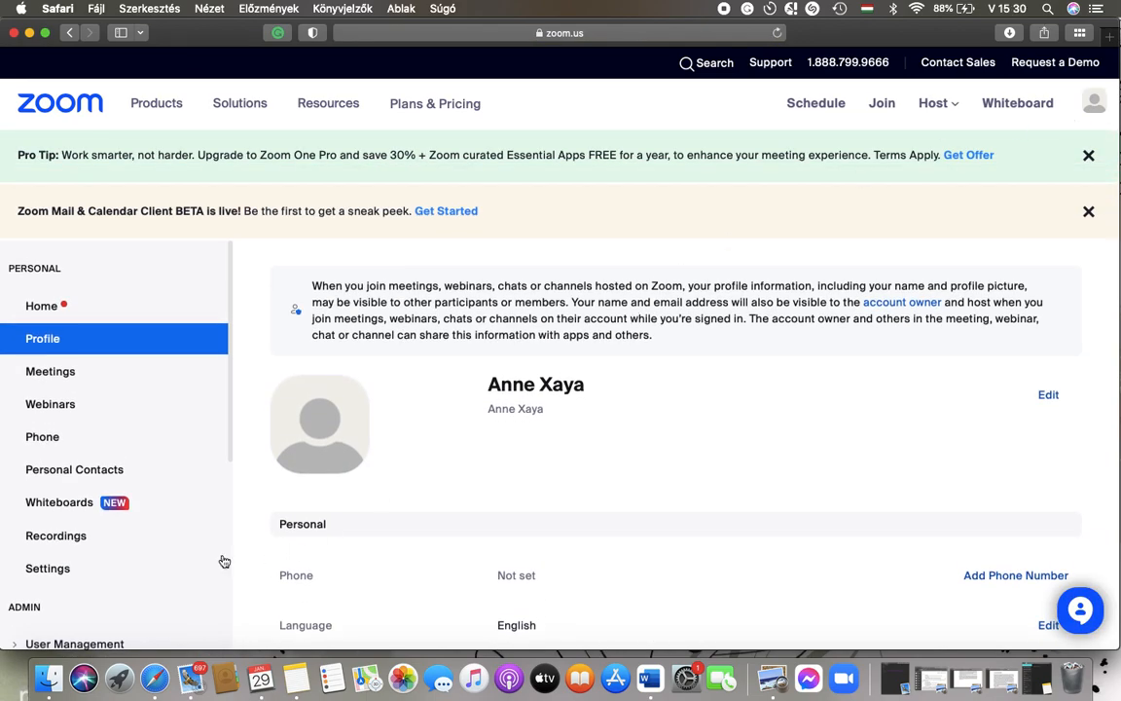
# Show the Settings page's In Meeting (Basic) section with the screen-sharing options.
pyautogui.click(47, 567)
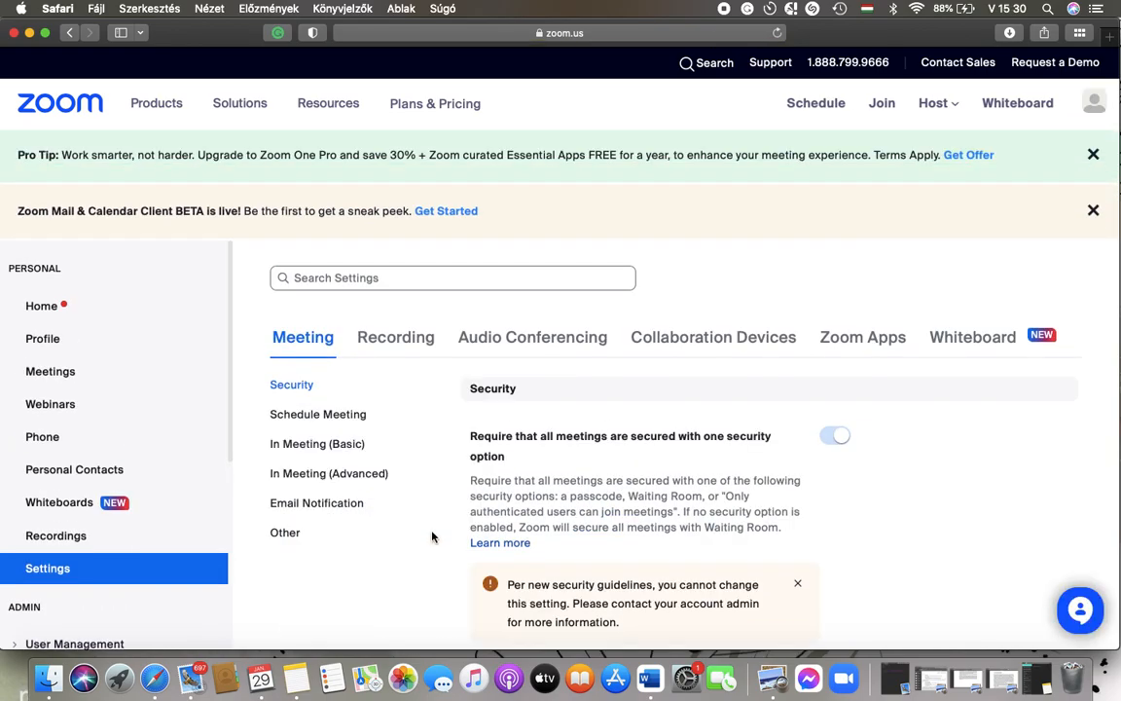
pyautogui.scroll(-3)
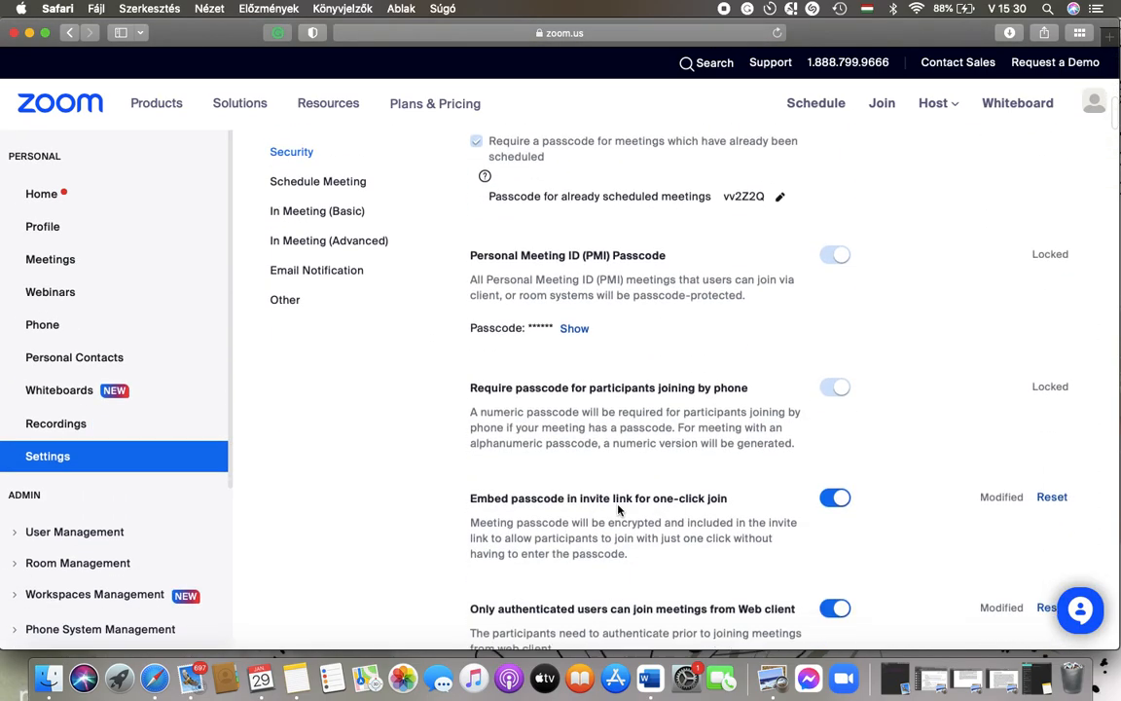
pyautogui.click(317, 210)
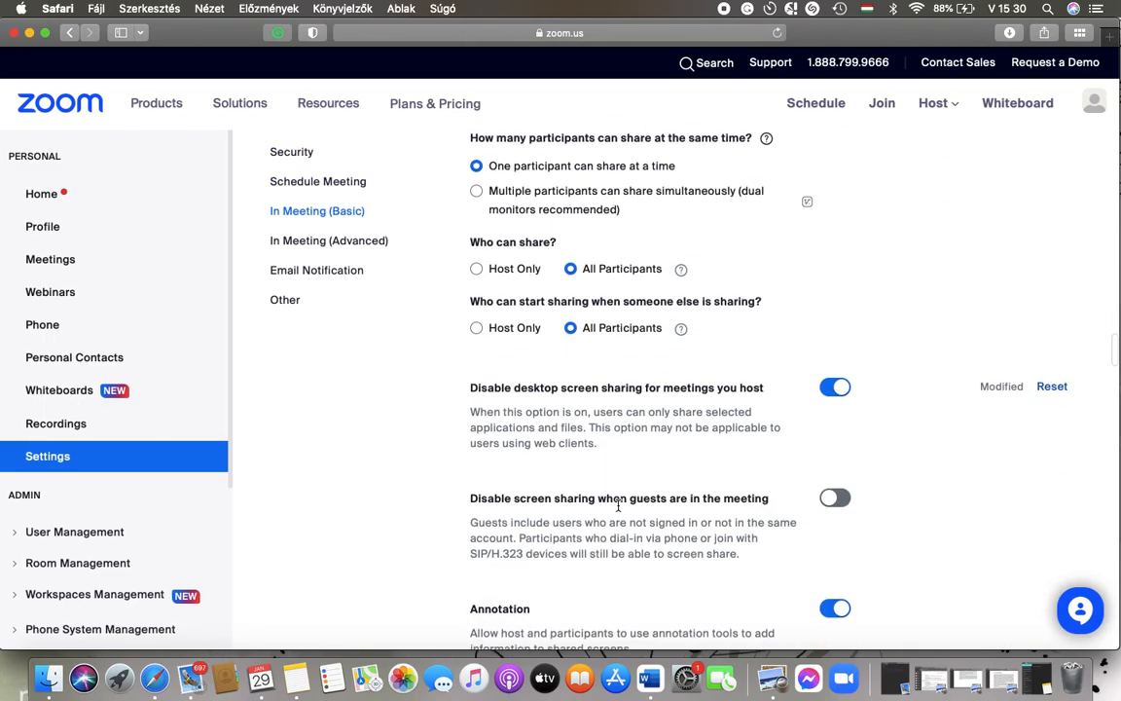
# Switch on 'Disable screen sharing when guests are in the meeting'.
pyautogui.scroll(-3)
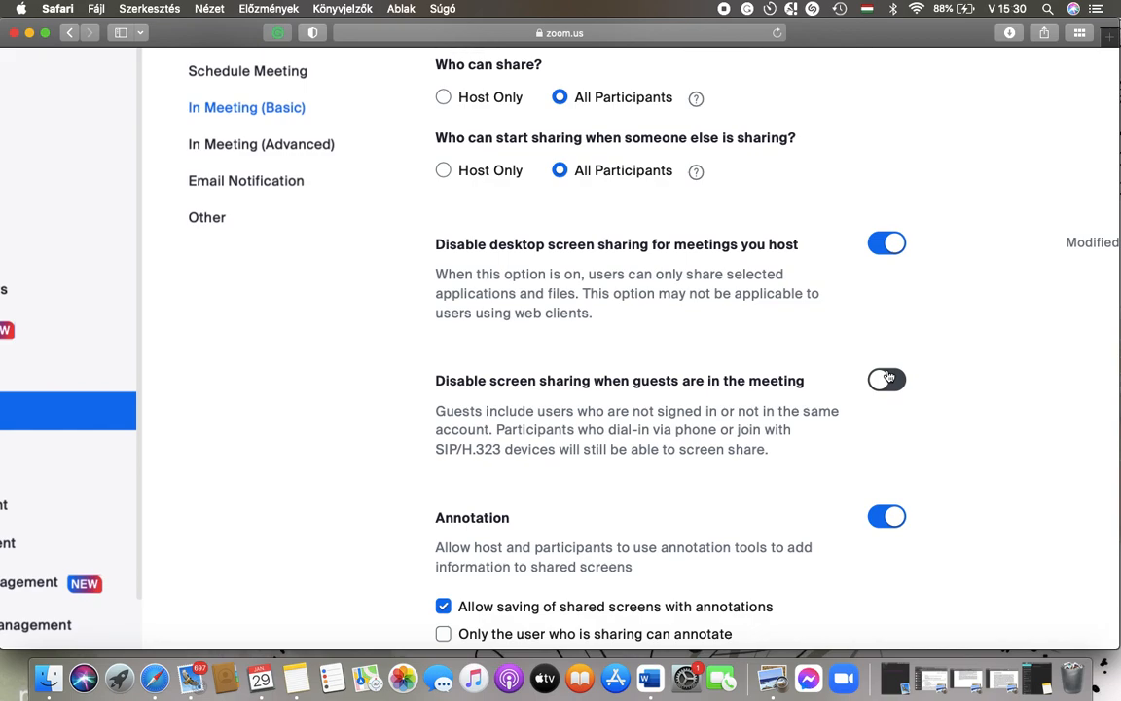
pyautogui.click(887, 379)
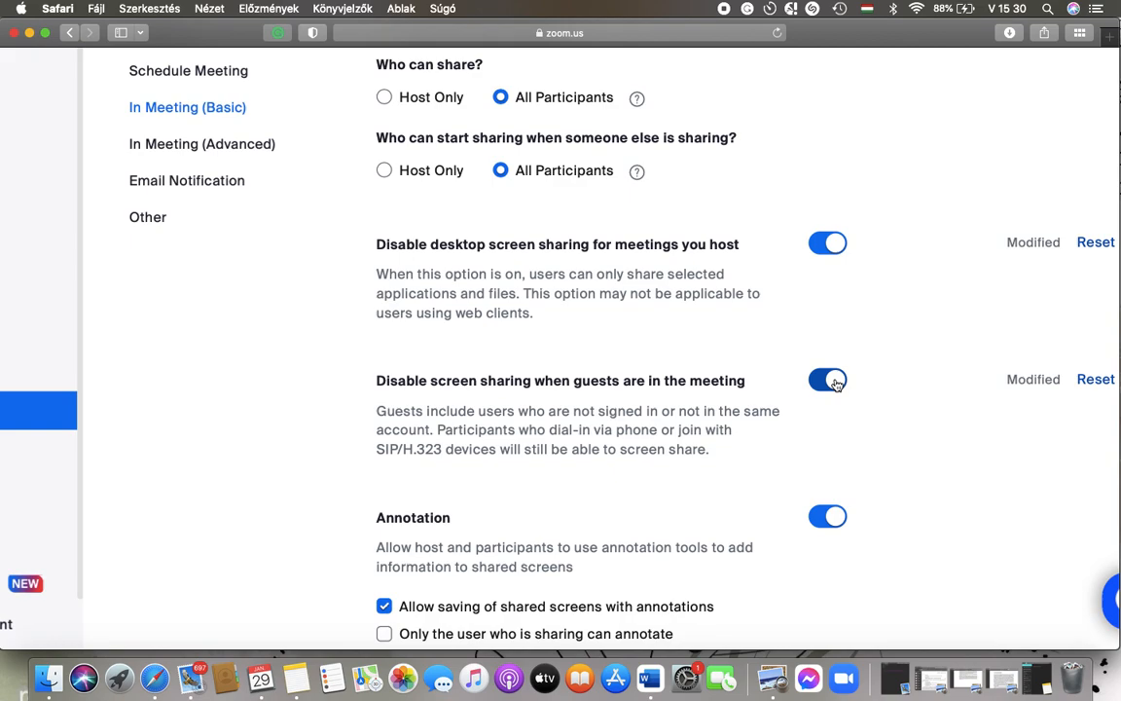
pyautogui.click(828, 379)
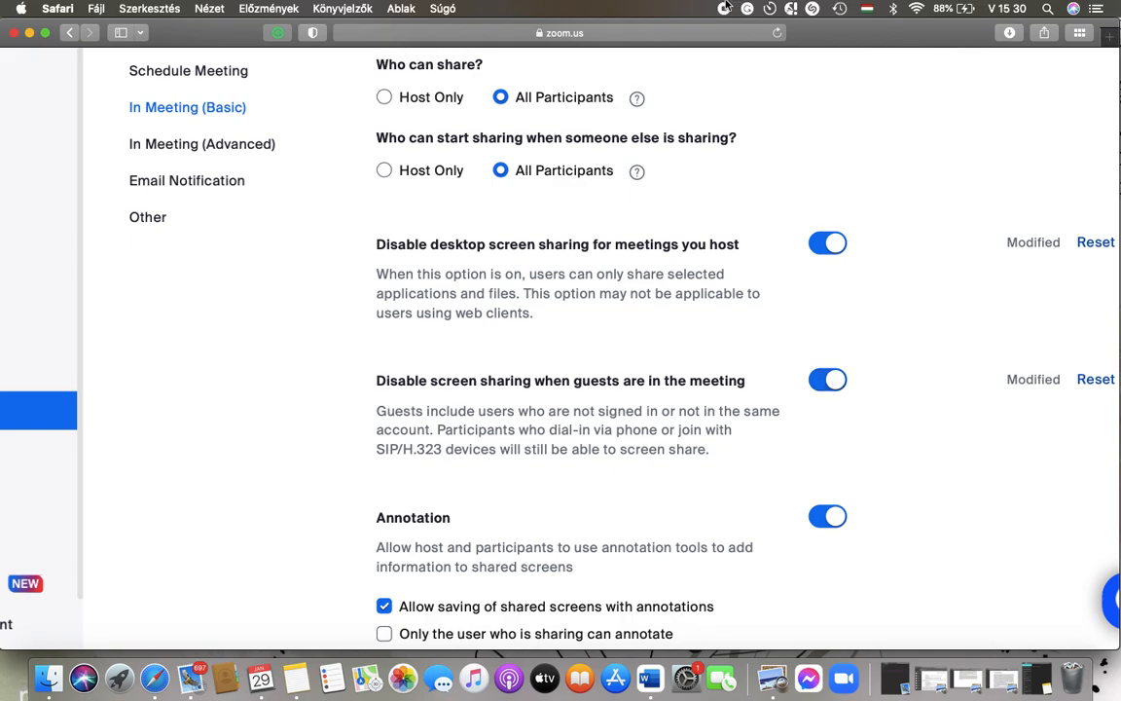